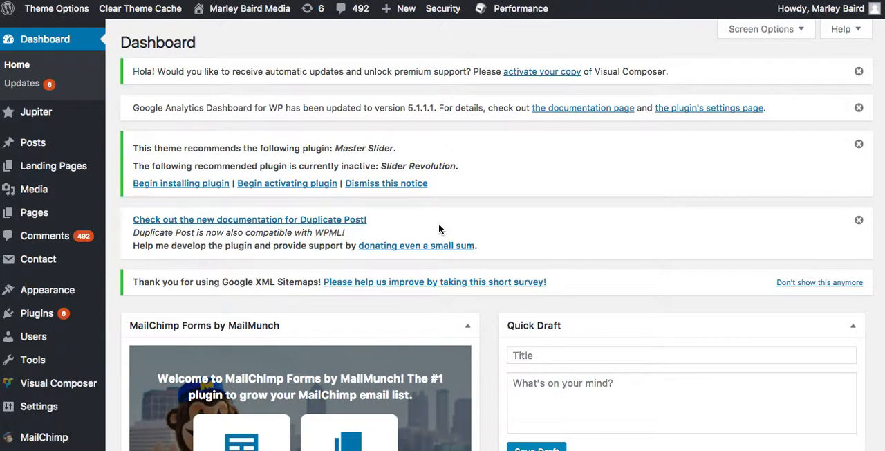
{"action": "mouse_move", "coordinate": [114, 343]}
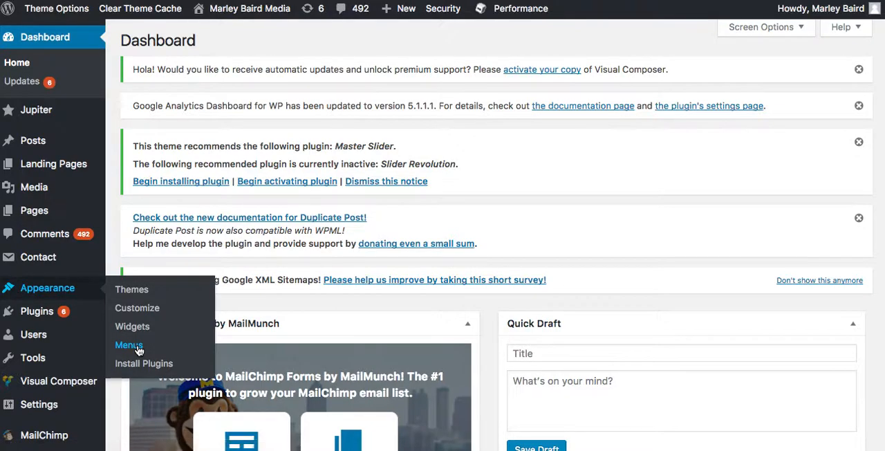
Go to Appearance > Menus and drag the Advertising sub item to demonstrate reordering
{"action": "left_click", "coordinate": [129, 345]}
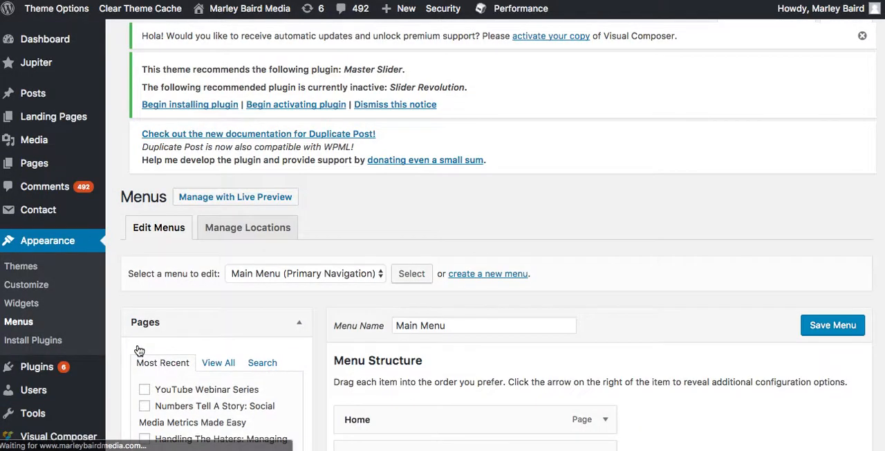
{"action": "scroll", "scroll_direction": "down", "scroll_amount": 3}
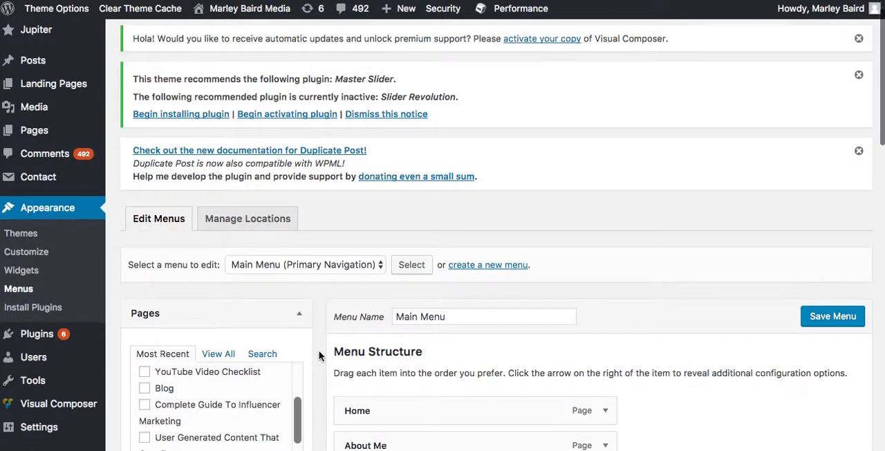
{"action": "scroll", "scroll_direction": "down", "scroll_amount": 3}
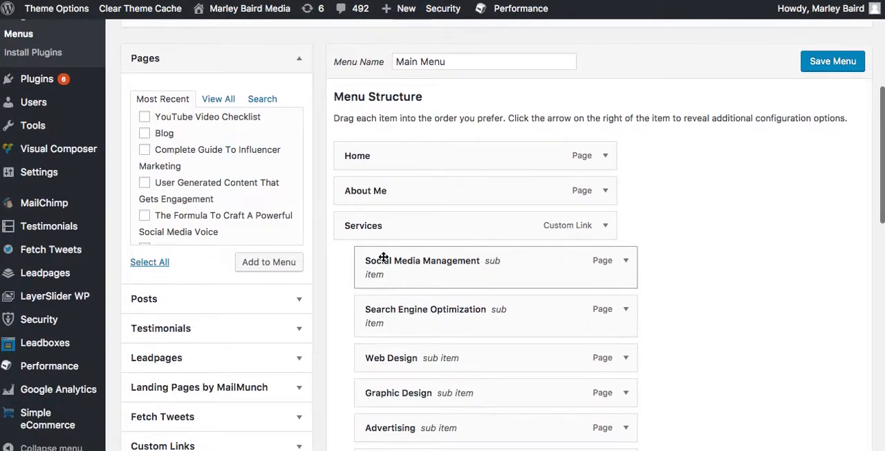
{"action": "mouse_move", "coordinate": [415, 295]}
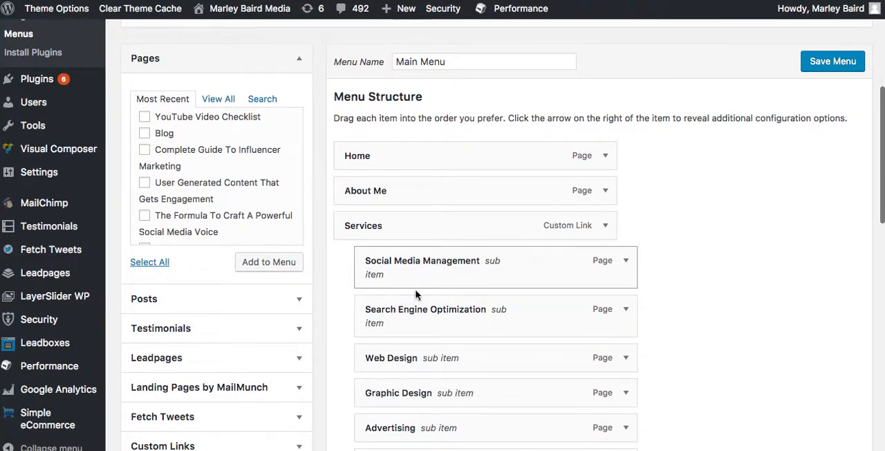
{"action": "mouse_move", "coordinate": [333, 295]}
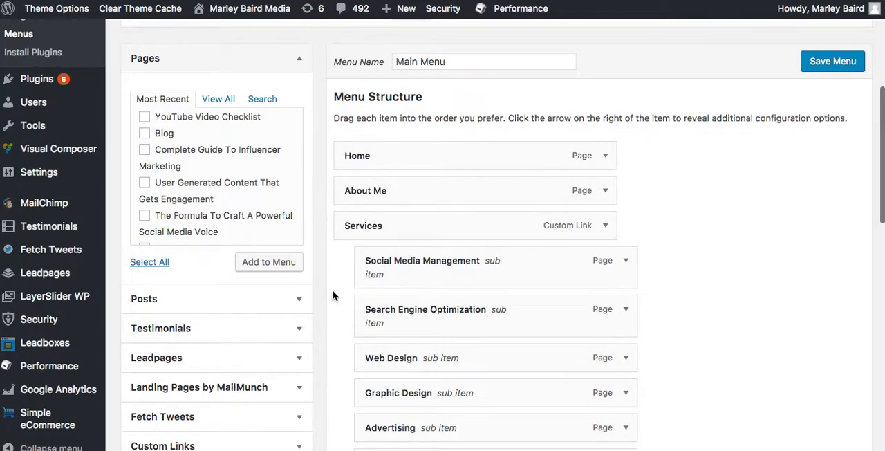
{"action": "scroll", "scroll_direction": "down", "scroll_amount": 3}
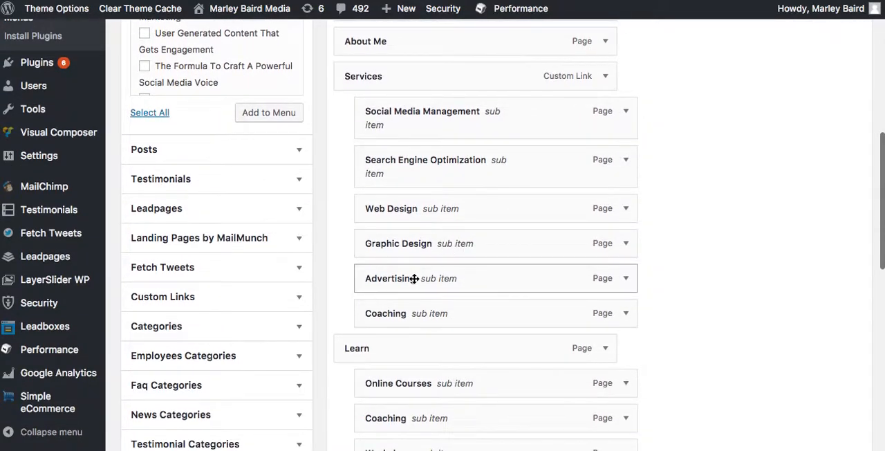
{"action": "left_click_drag", "start_coordinate": [411, 278], "coordinate": [415, 176]}
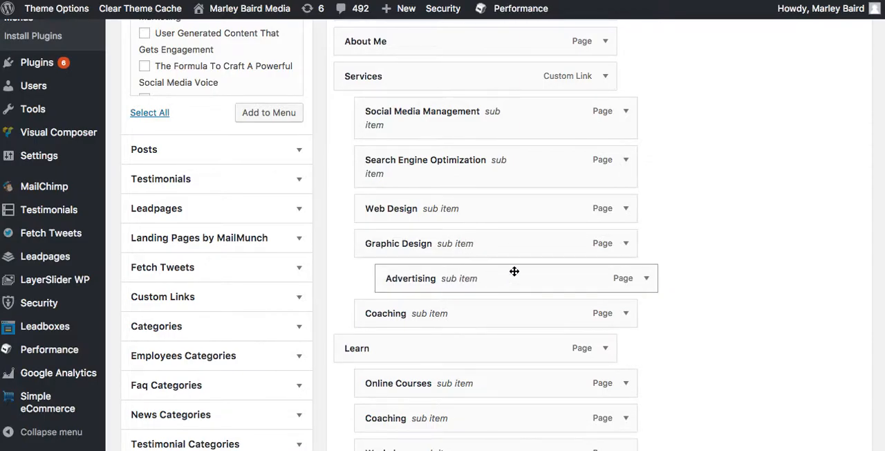
{"action": "mouse_move", "coordinate": [407, 275]}
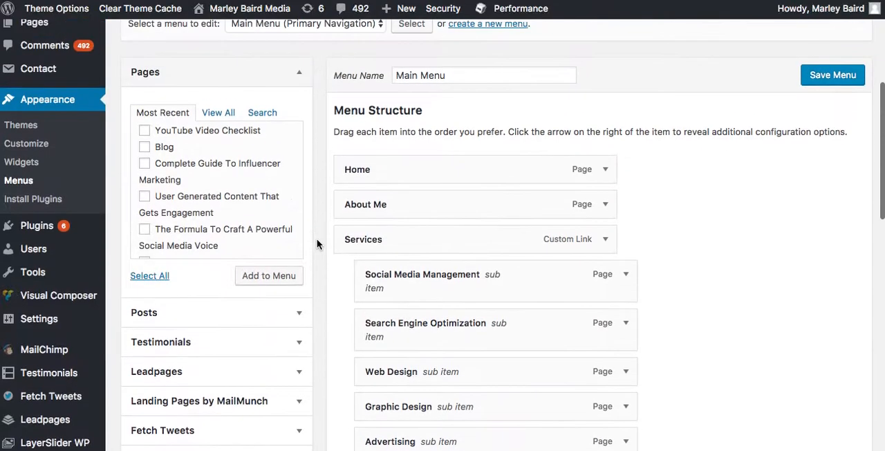
{"action": "mouse_move", "coordinate": [179, 153]}
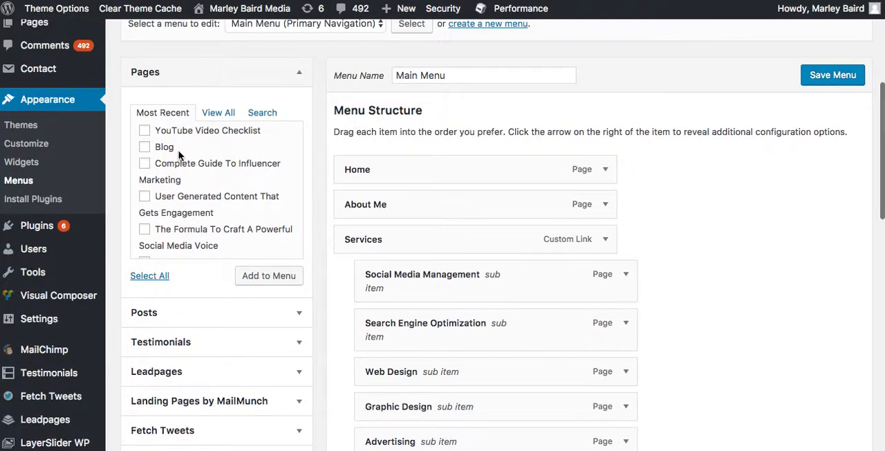
Tick the Coaching page under View All in the Pages box to add it
{"action": "scroll", "scroll_direction": "down", "scroll_amount": 3}
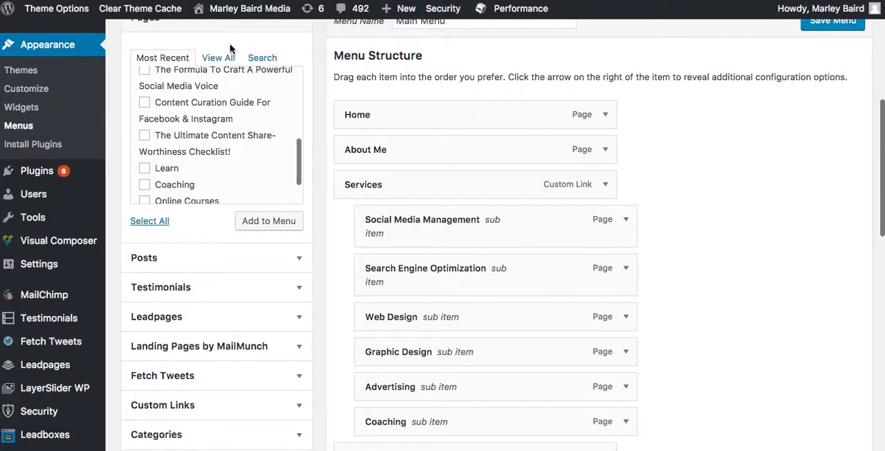
{"action": "left_click", "coordinate": [262, 57]}
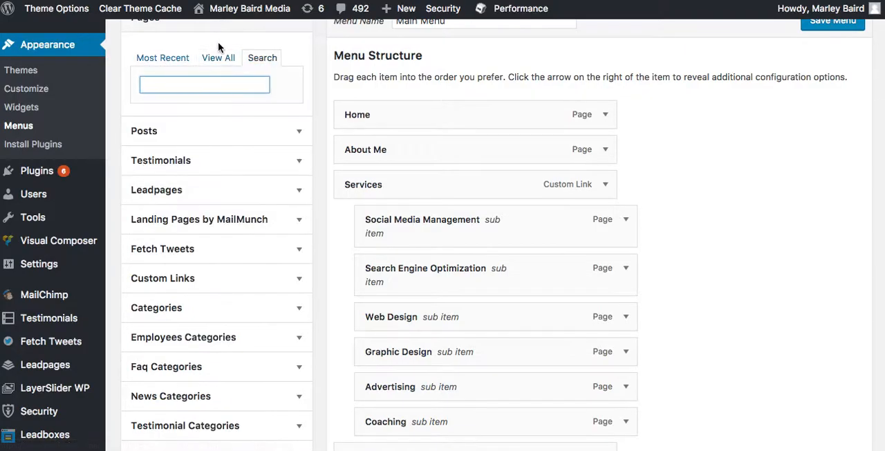
{"action": "left_click", "coordinate": [217, 57]}
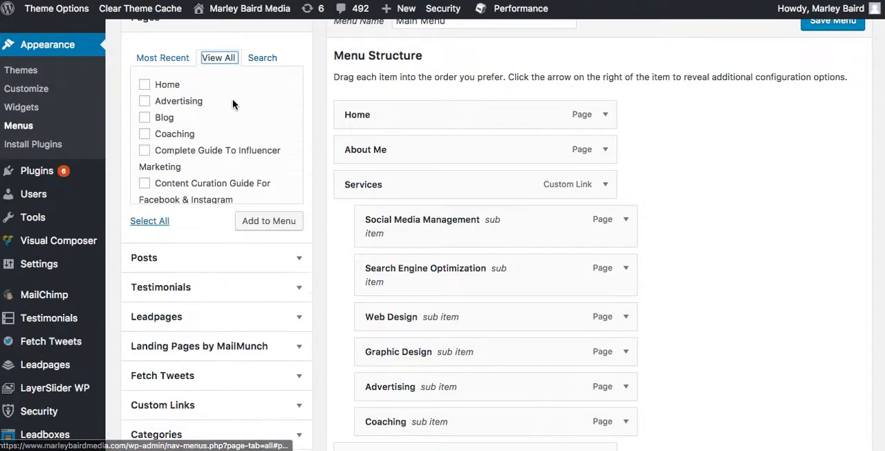
{"action": "left_click", "coordinate": [144, 133]}
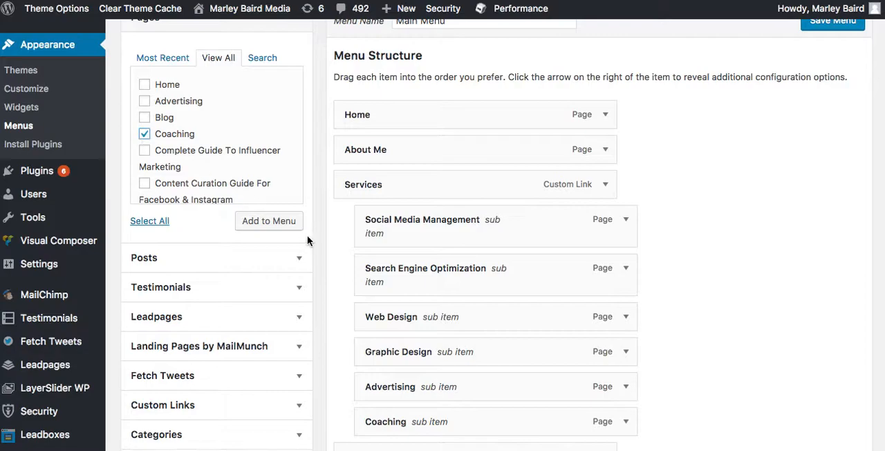
{"action": "mouse_move", "coordinate": [269, 221]}
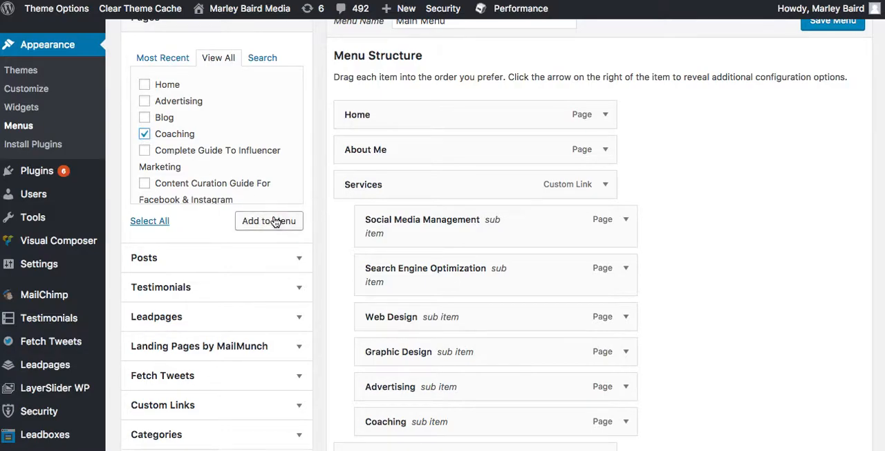
{"action": "scroll", "scroll_direction": "down", "scroll_amount": 3}
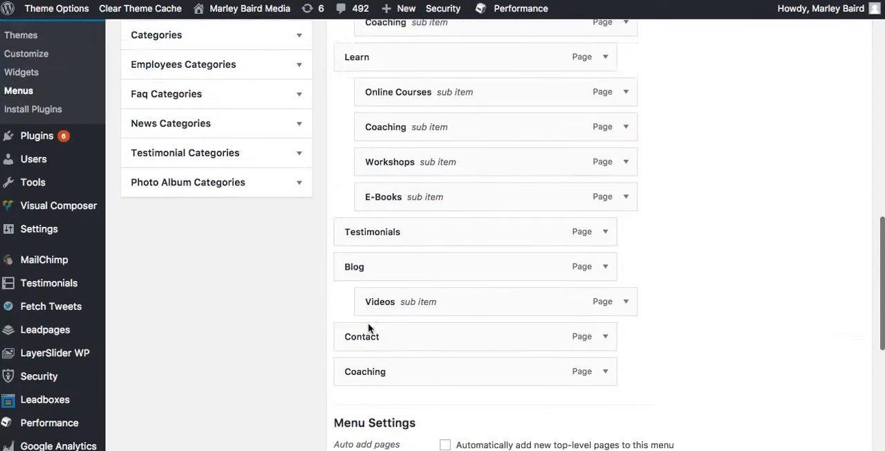
Expand the bottom Coaching menu item and remove it
{"action": "scroll", "scroll_direction": "down", "scroll_amount": 3}
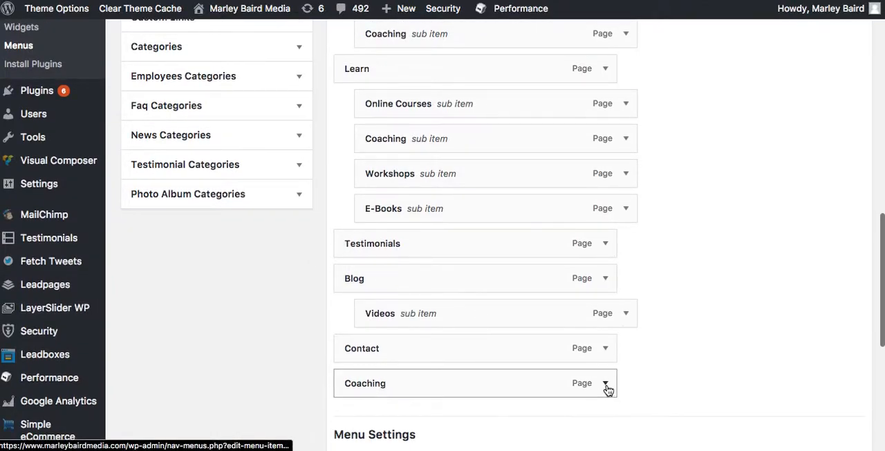
{"action": "left_click", "coordinate": [605, 383]}
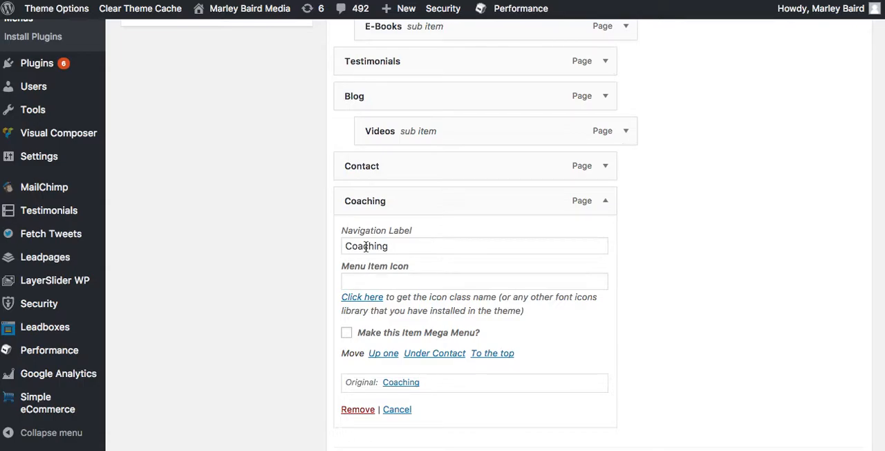
{"action": "mouse_move", "coordinate": [358, 408]}
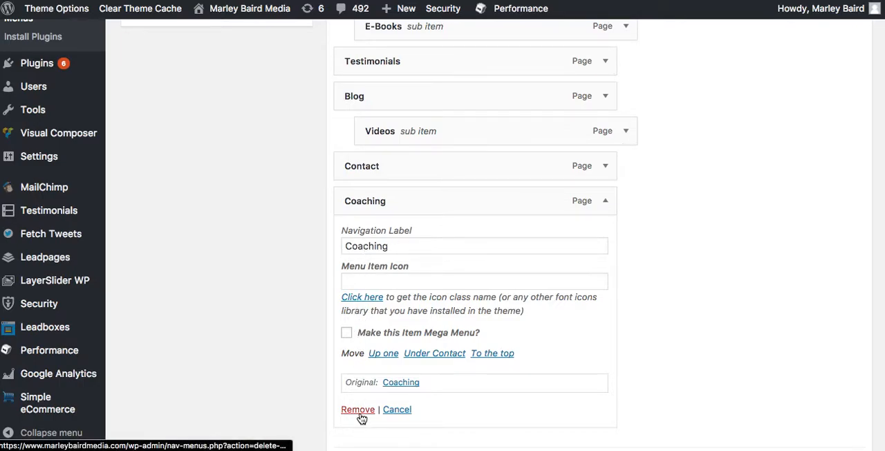
{"action": "left_click", "coordinate": [357, 409]}
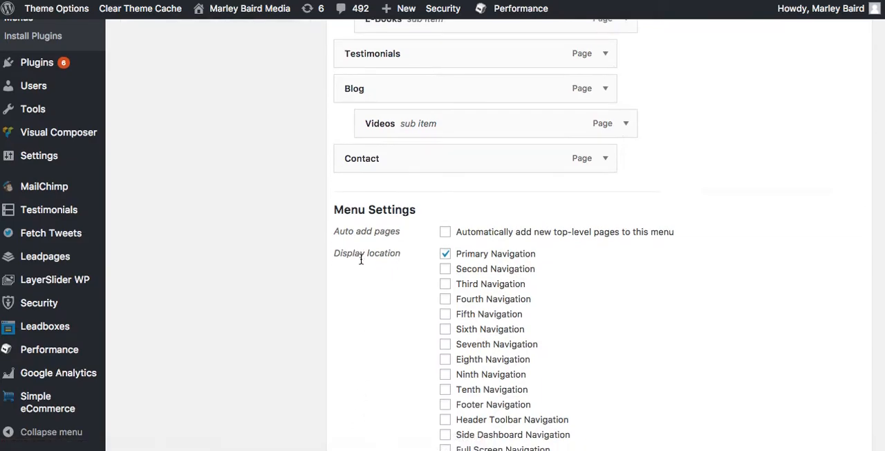
Save the Main Menu assigned to Primary Navigation
{"action": "scroll", "scroll_direction": "down", "scroll_amount": 3}
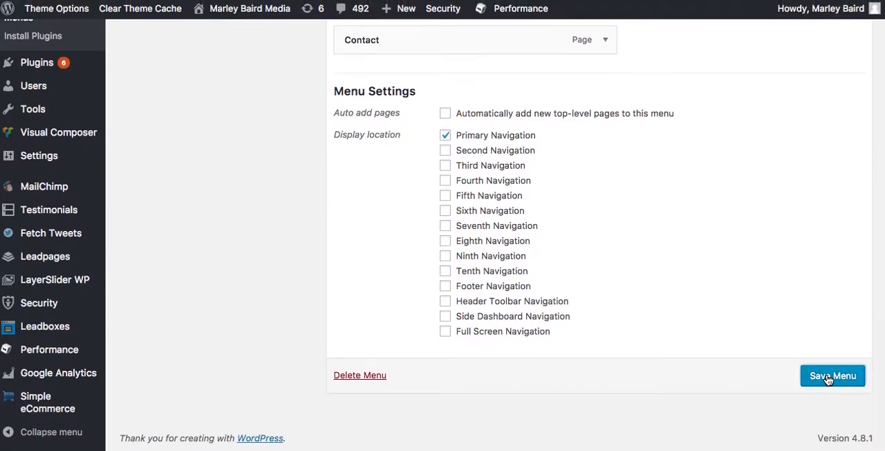
{"action": "left_click", "coordinate": [833, 376]}
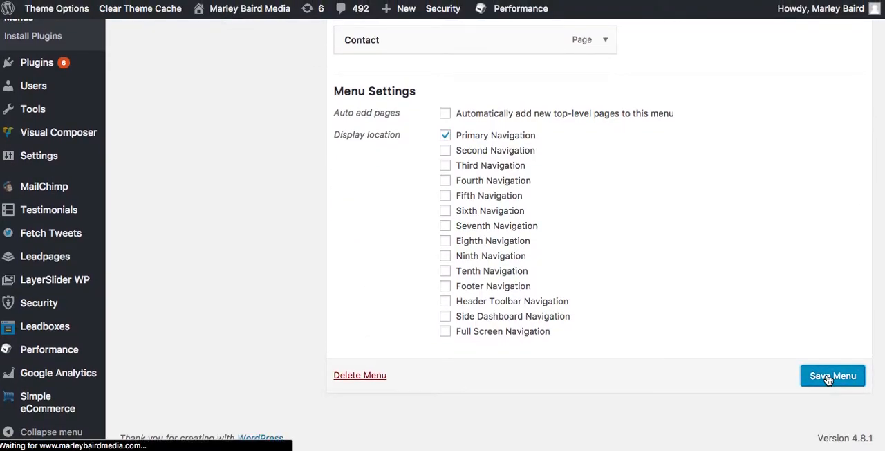
{"action": "left_click", "coordinate": [833, 375]}
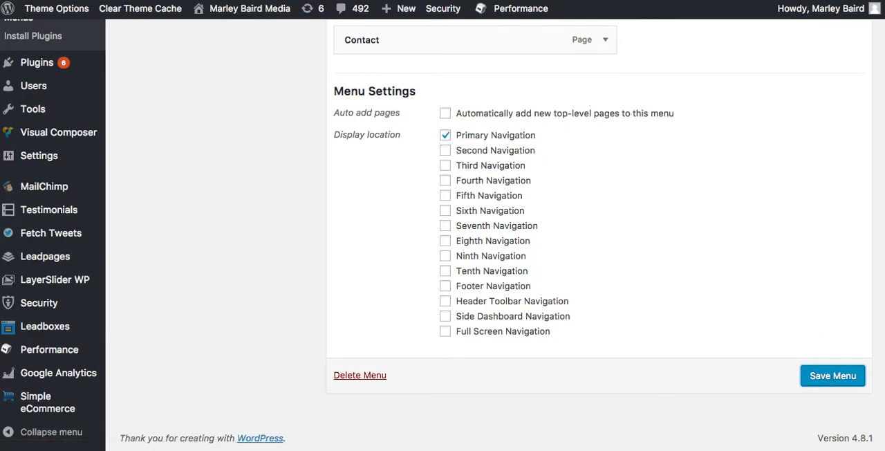